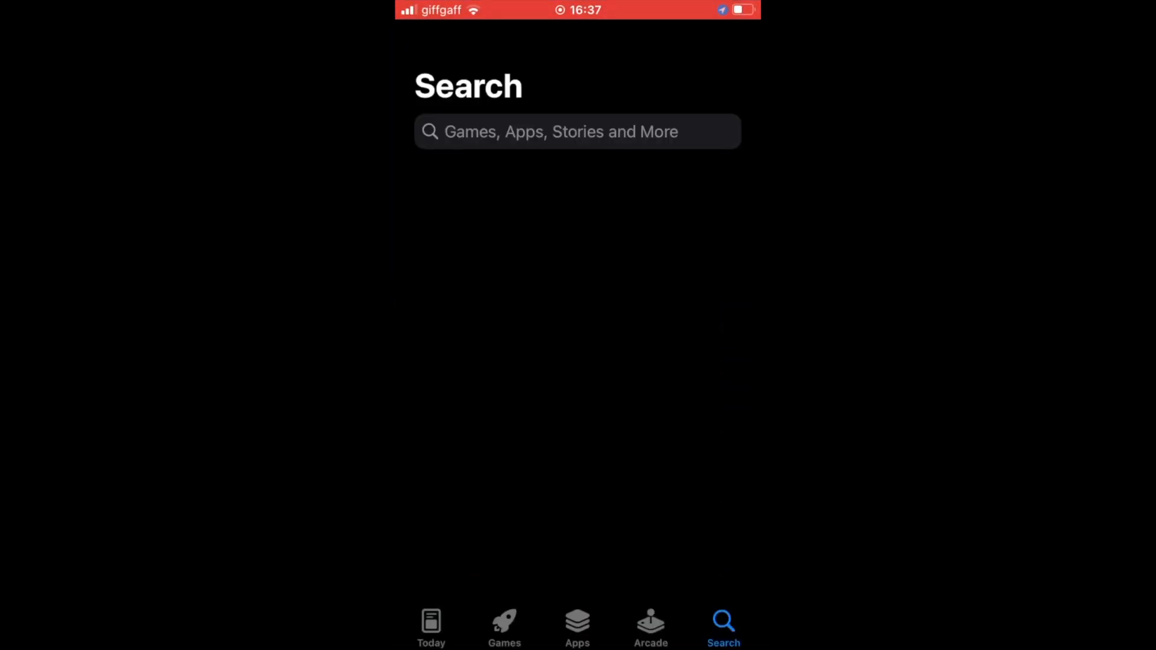
Step: Search the App Store for 'chatgpt' and scroll to OpenAI's ChatGPT result
left_click(577, 131)
type("chatgpt")
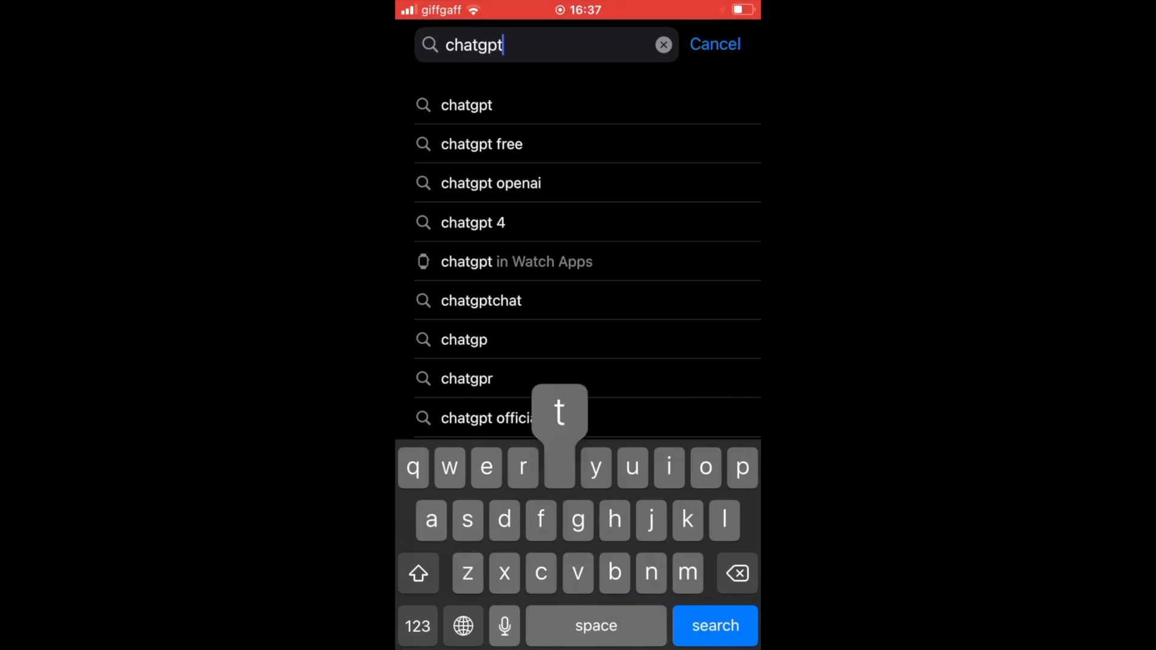
left_click(715, 625)
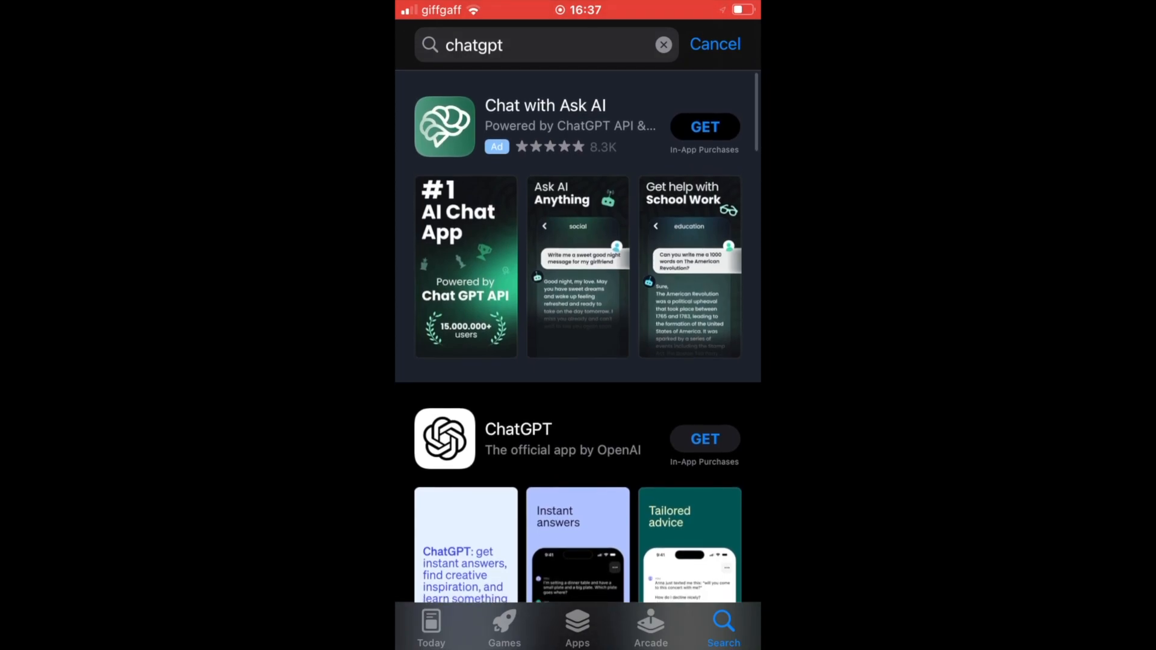
scroll("down", 3)
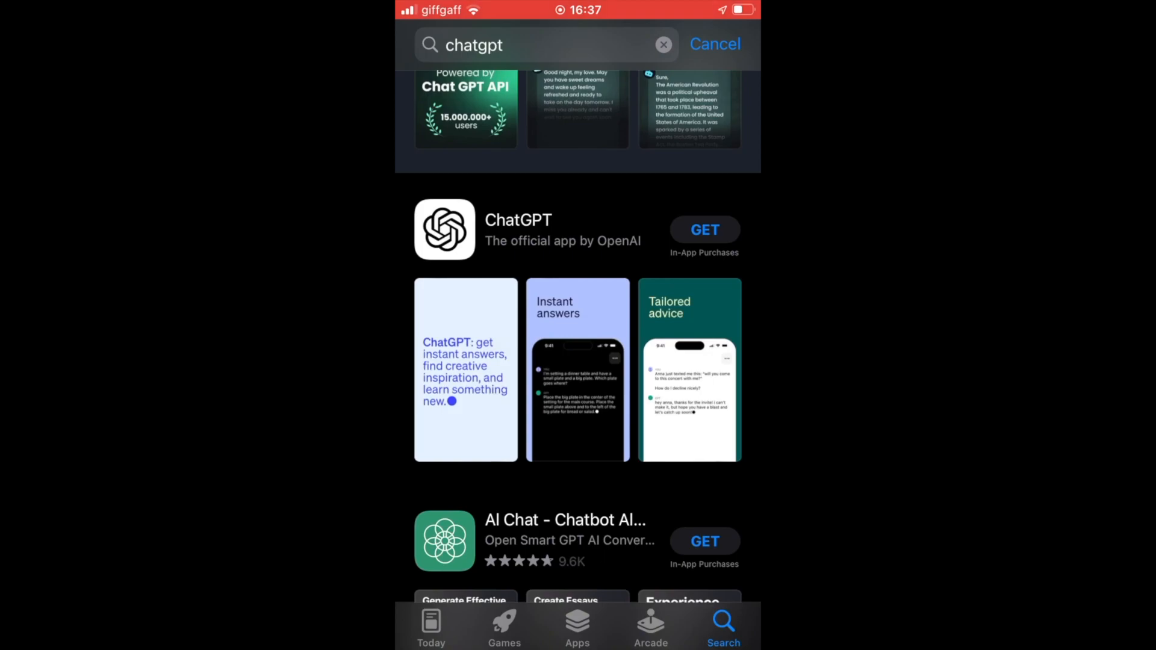
Step: Open OpenAI's ChatGPT page, try GET, and dismiss the iOS 16.1 alert
left_click(518, 230)
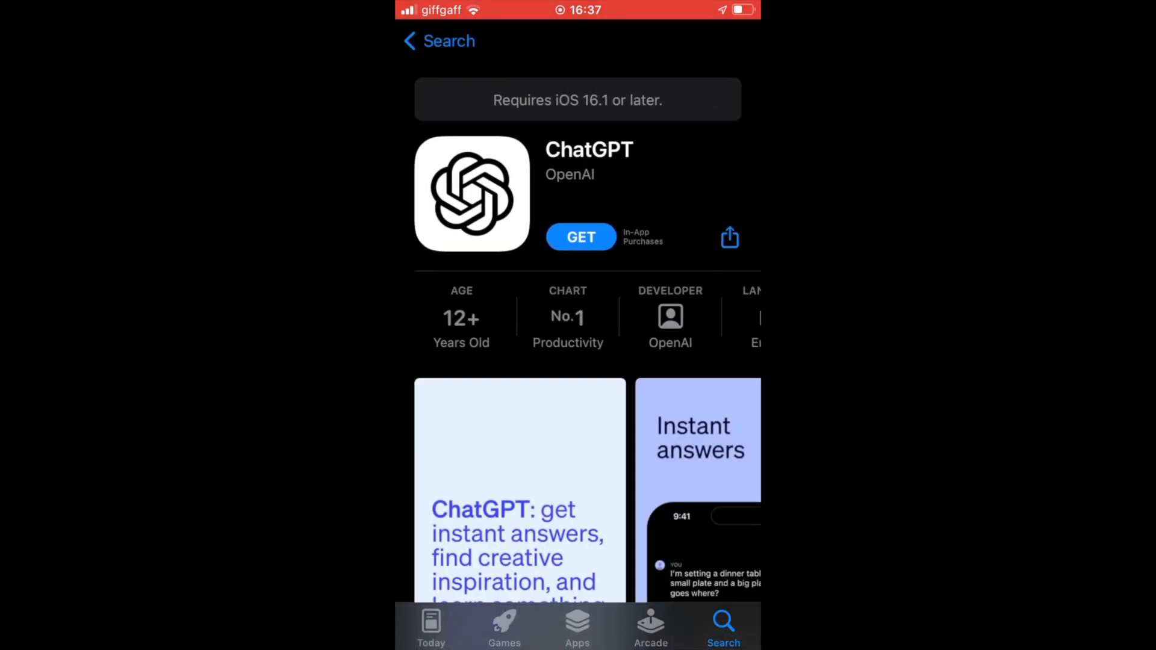
left_click(581, 237)
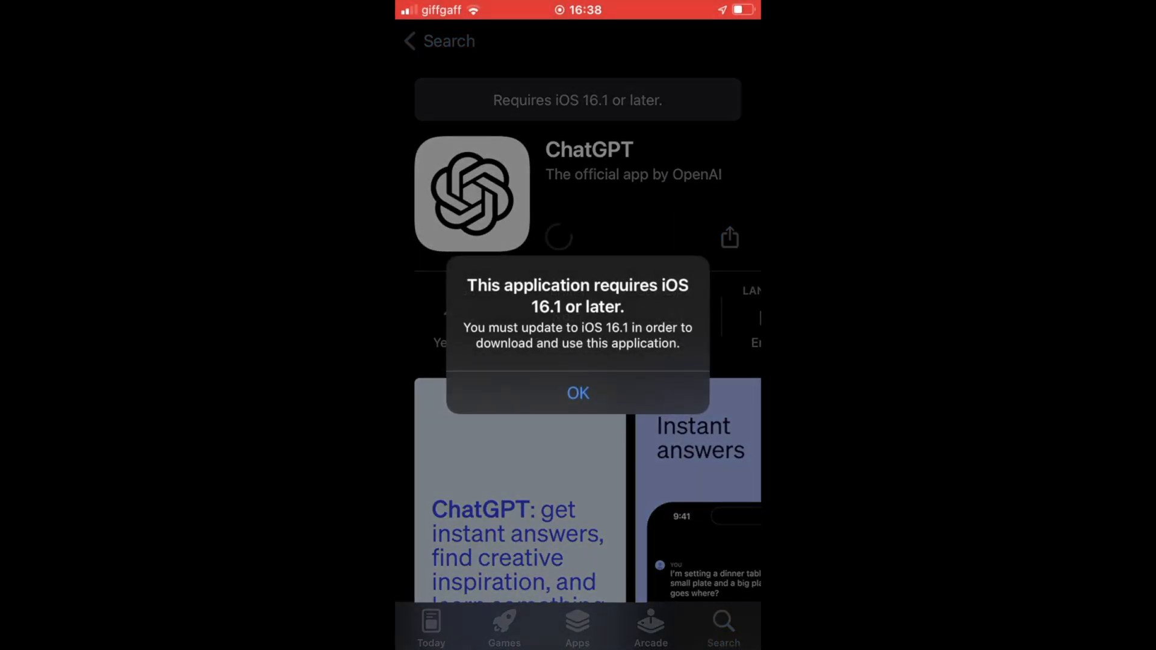
left_click(578, 392)
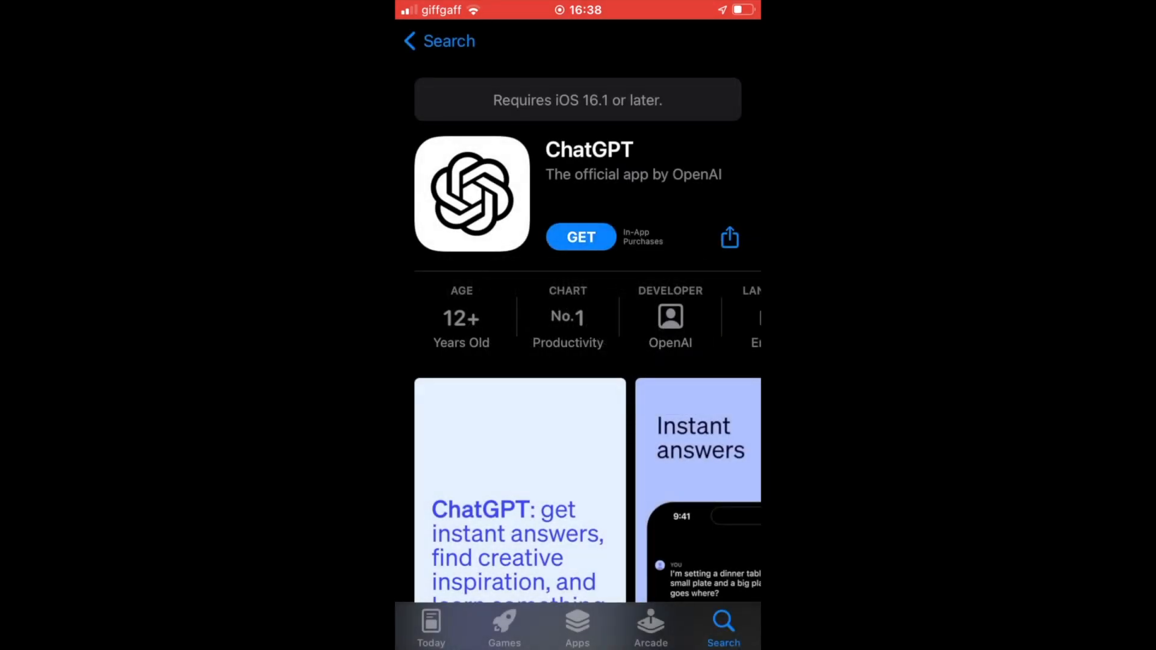
Step: Go to Settings > General > Software Update to see the iOS 15.7.6 update
key("home")
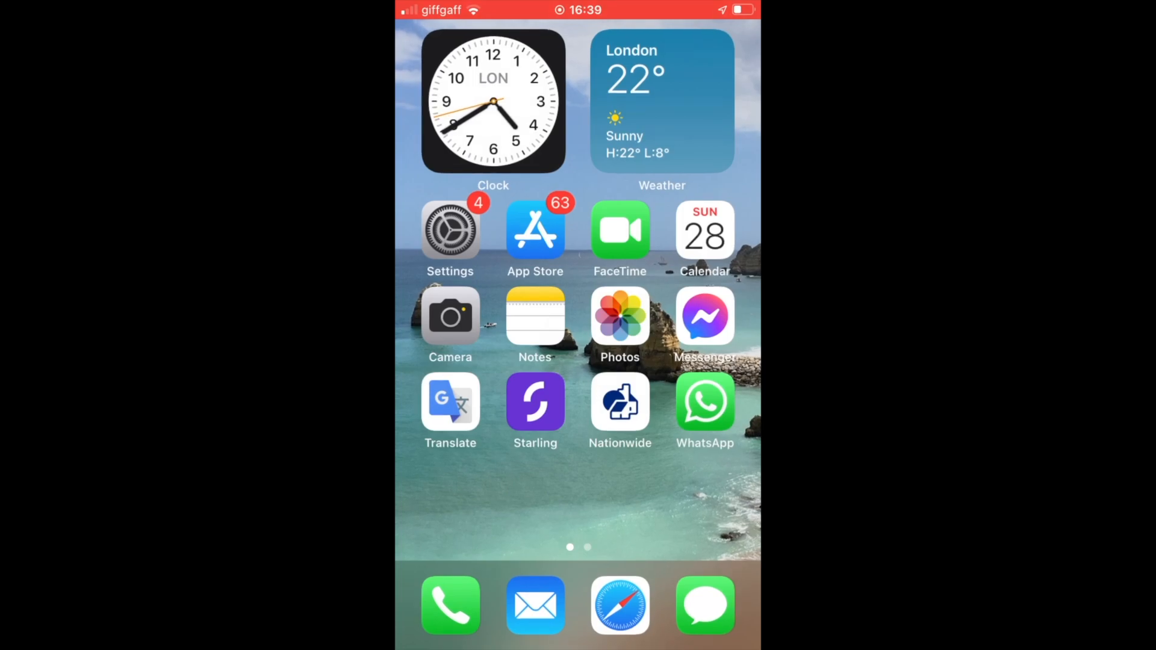
left_click(450, 230)
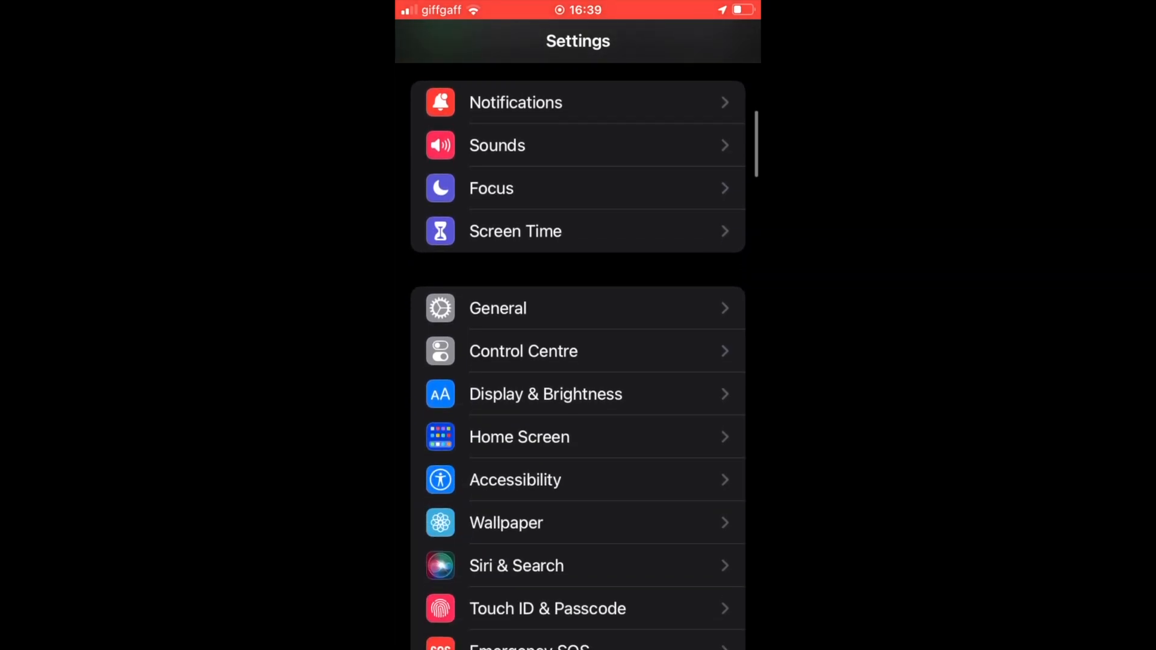
left_click(497, 308)
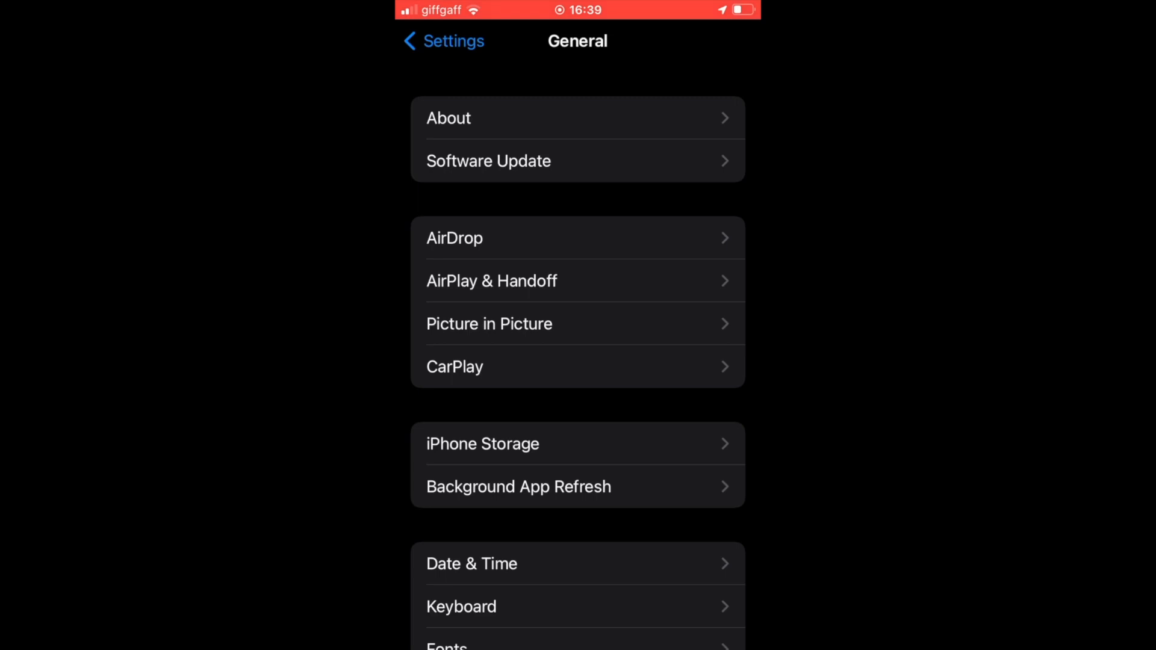
left_click(488, 161)
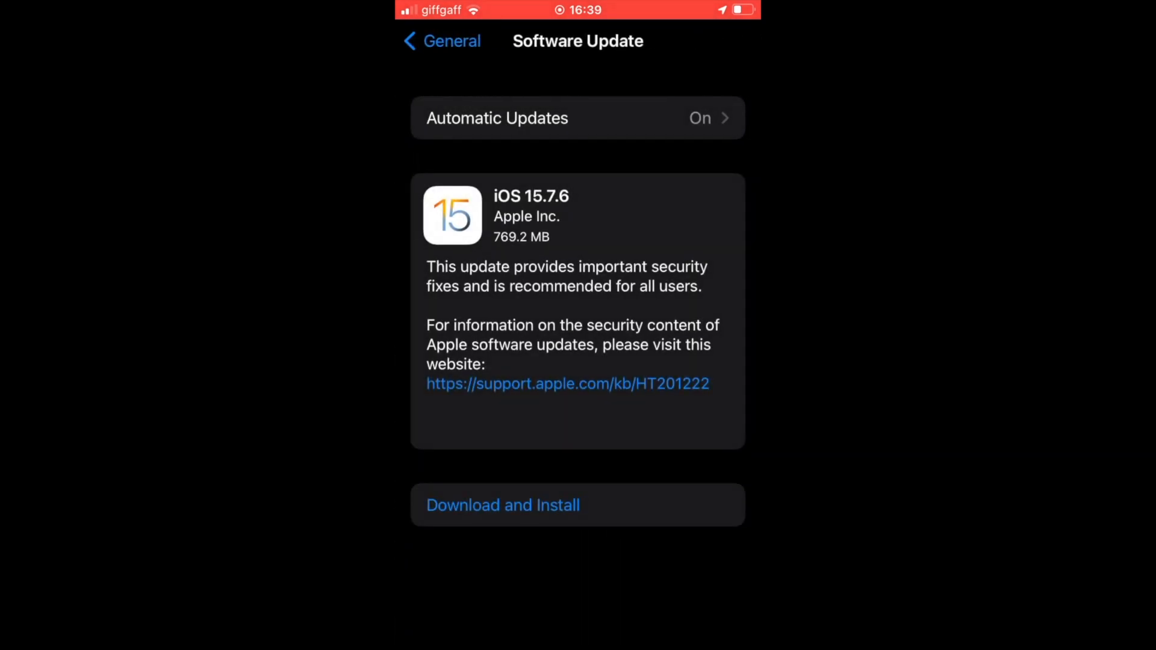
Step: Download and install iOS 15.7.6, agreeing to its terms and conditions
left_click(503, 505)
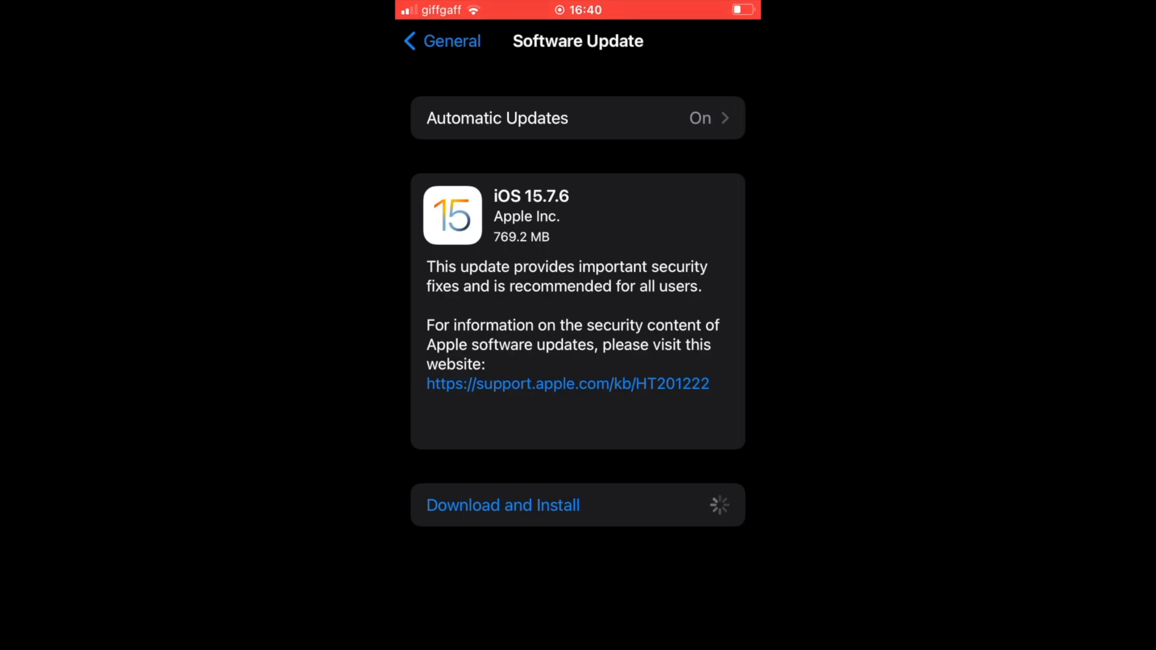
left_click(503, 505)
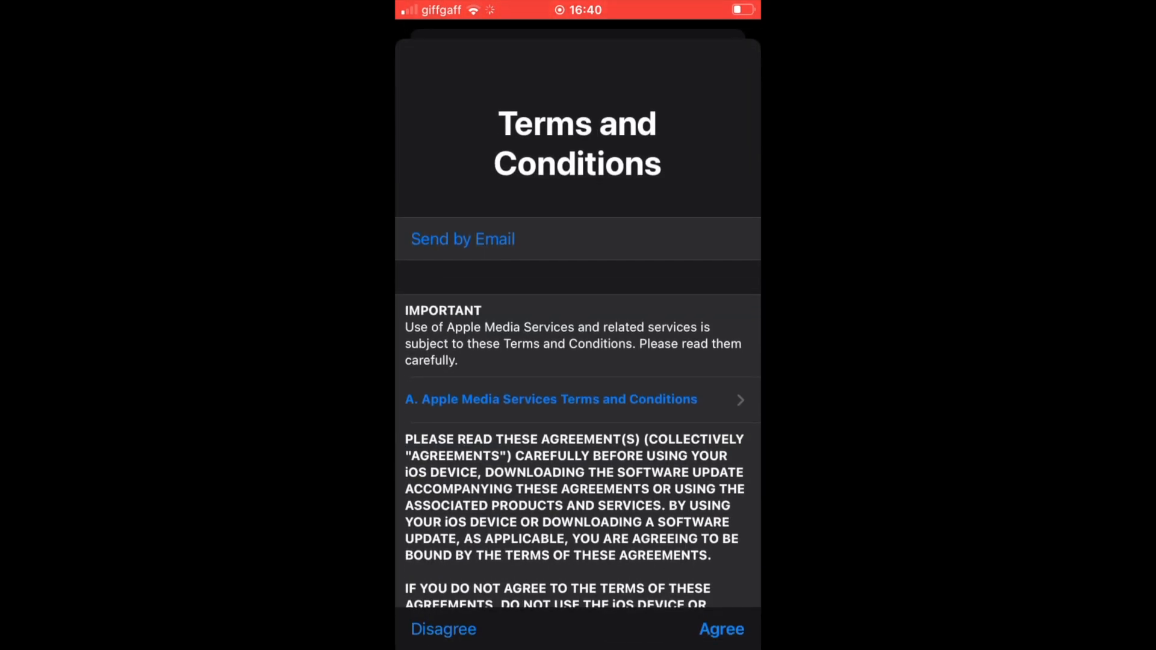
left_click(721, 629)
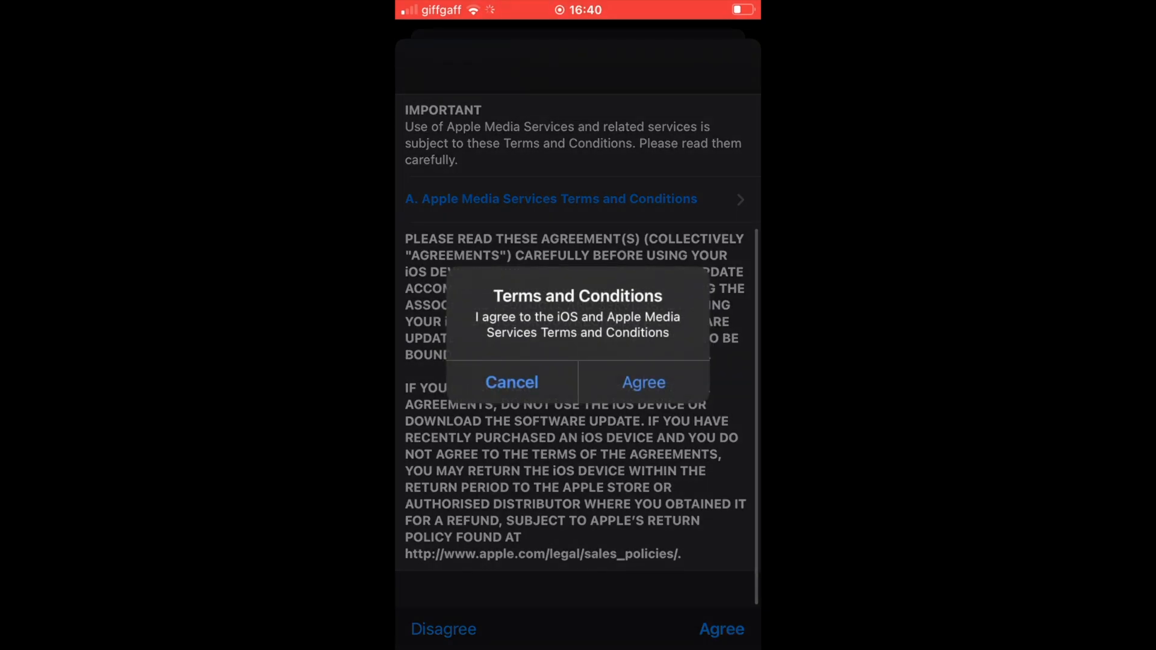
left_click(642, 382)
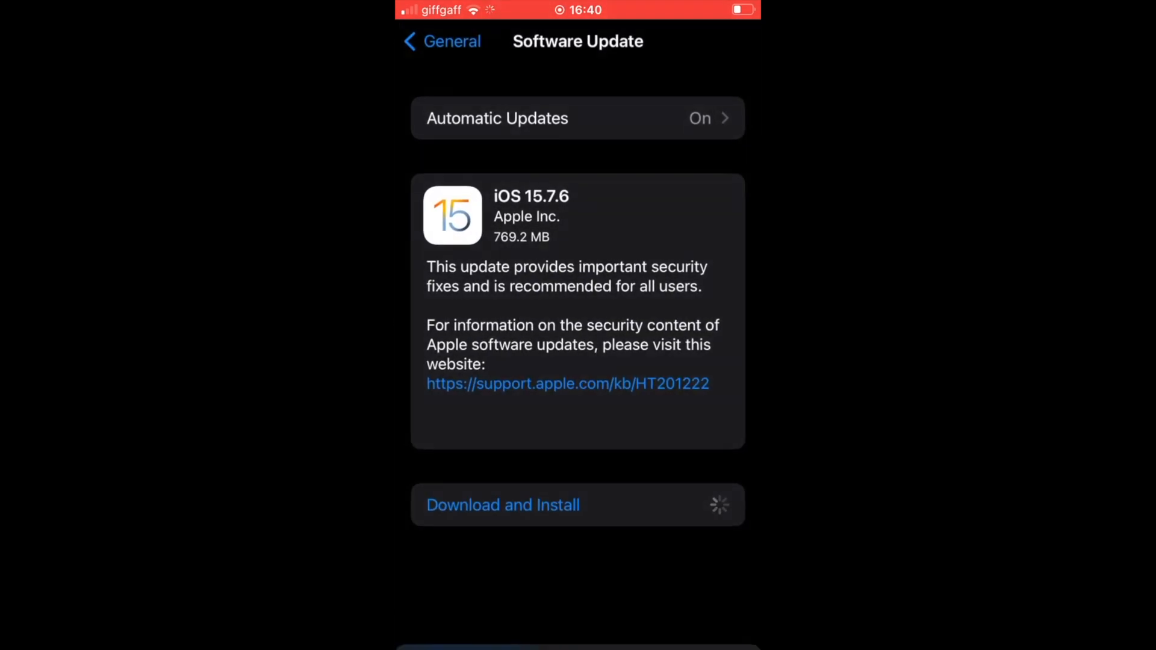
left_click(503, 505)
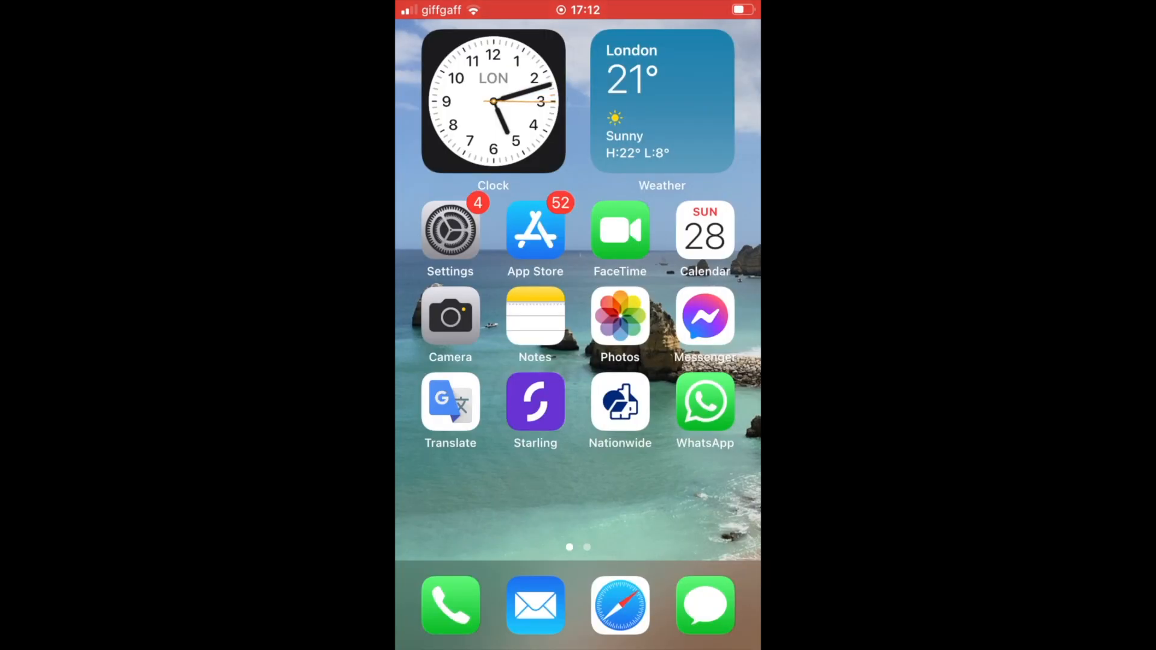
Step: Reopen the App Store and search 'cha', picking the chatgpt suggestion
left_click(535, 230)
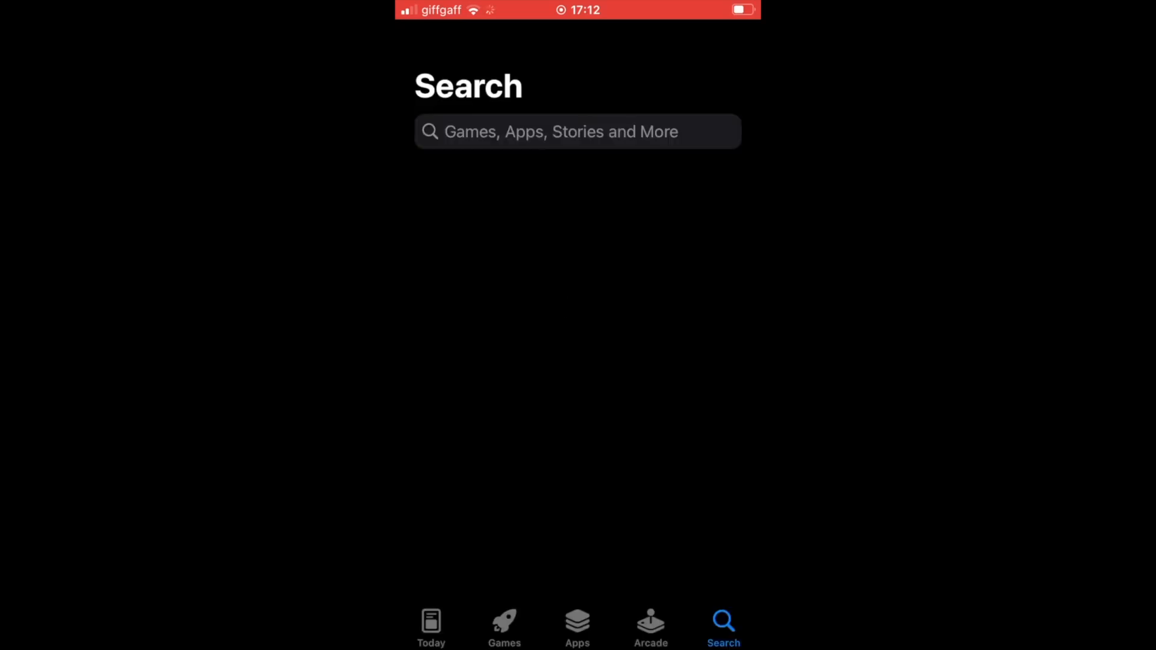
left_click(577, 131)
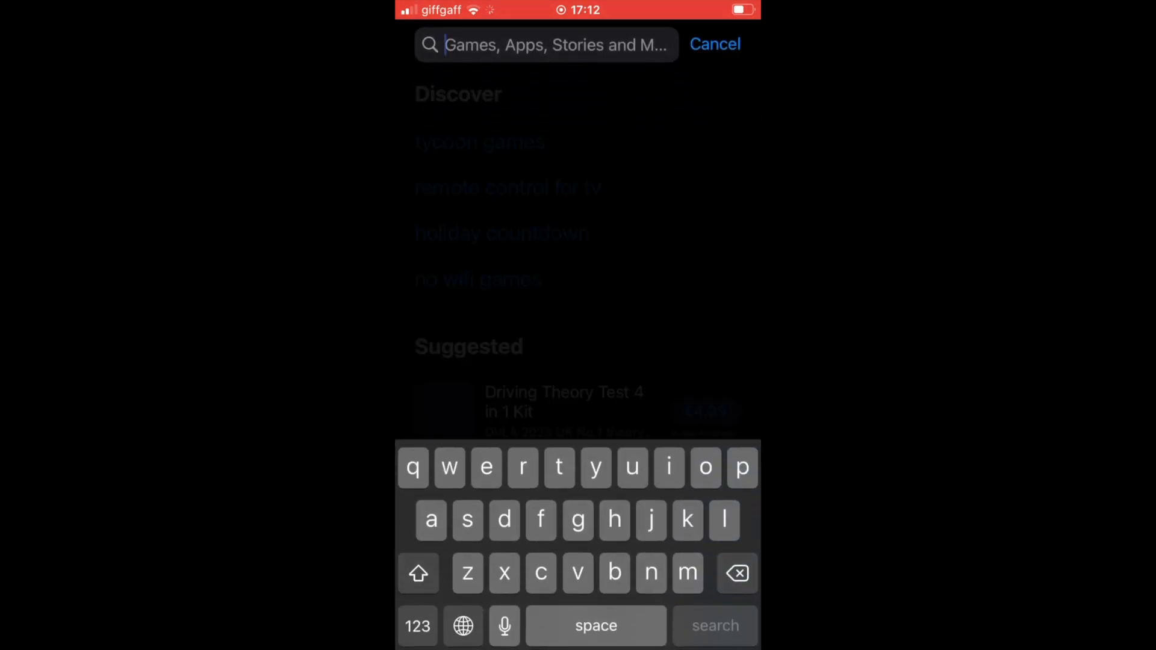
type("cha")
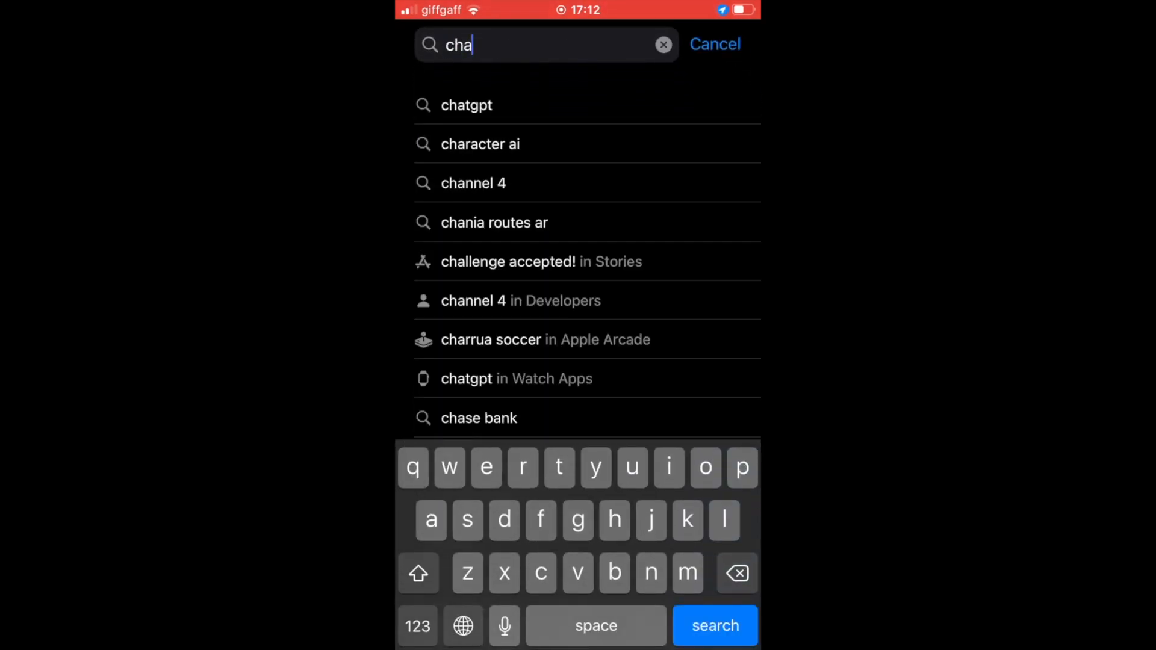
left_click(467, 105)
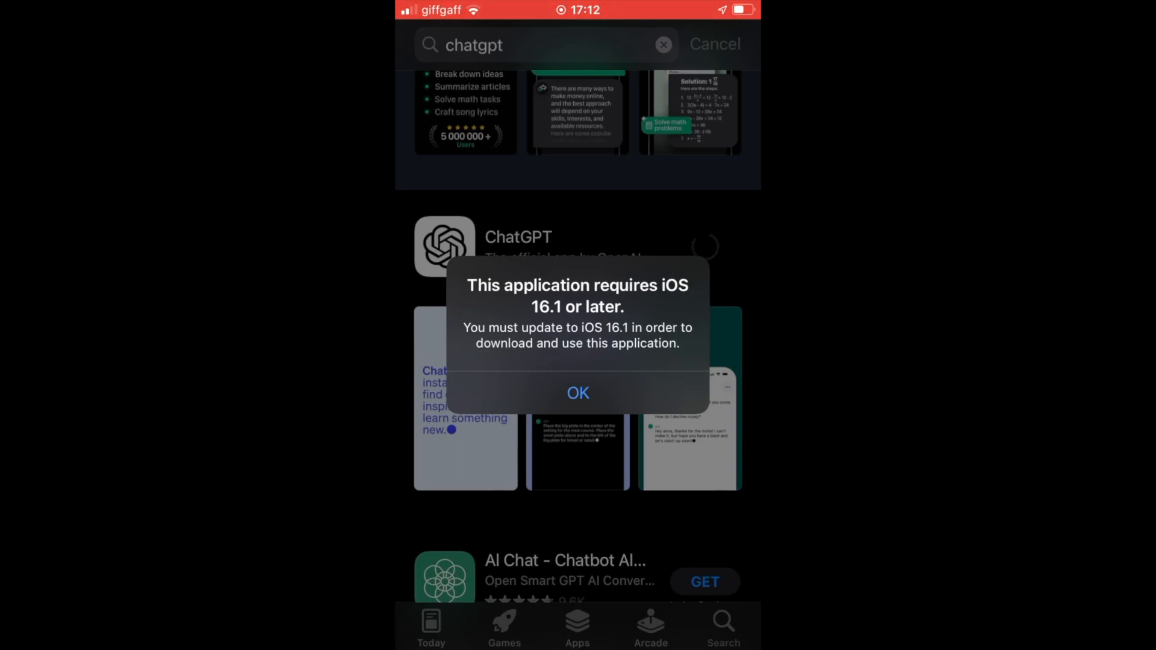
Step: Dismiss the iOS 16.1 warning and tap GET on ChatGPT again
left_click(577, 393)
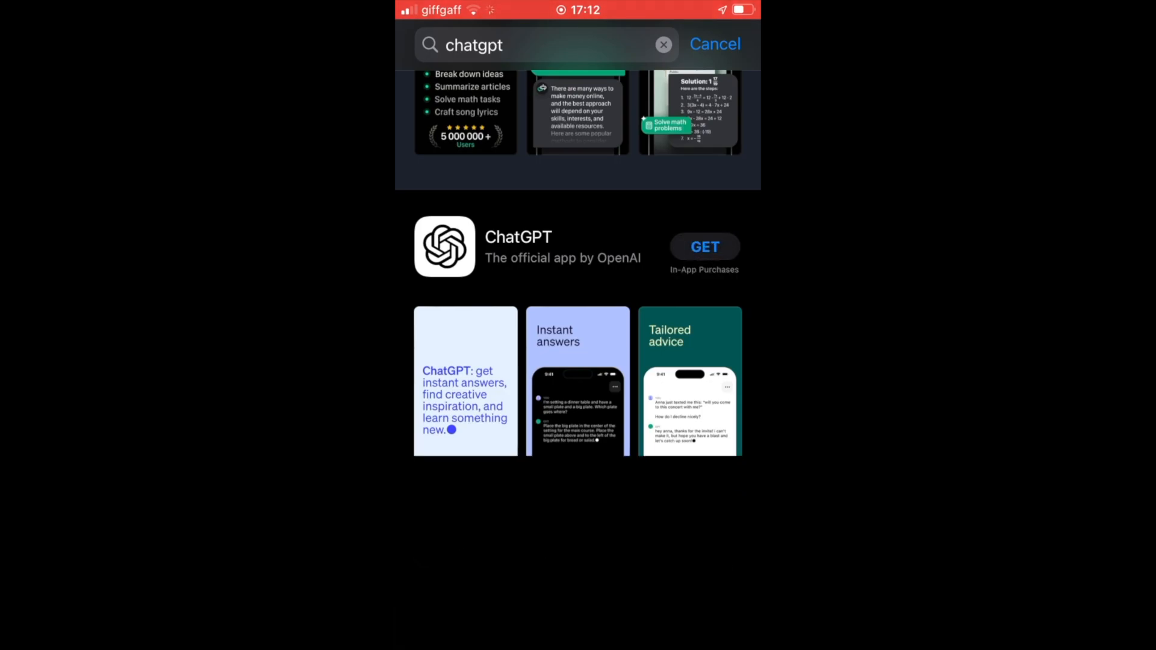
left_click(703, 246)
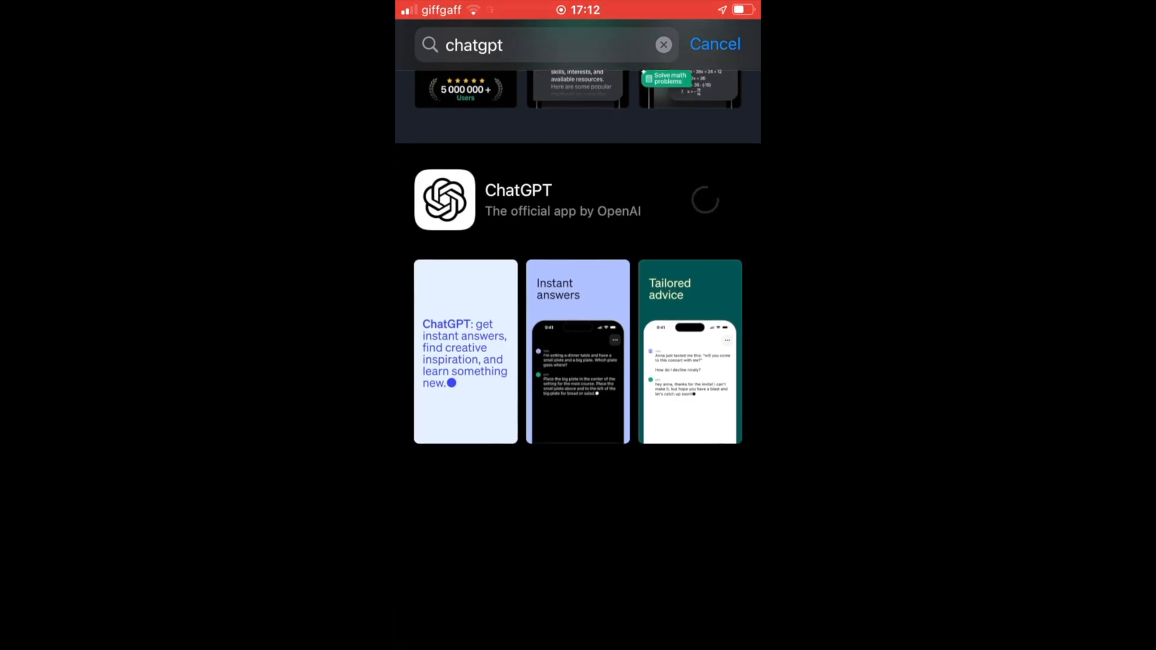